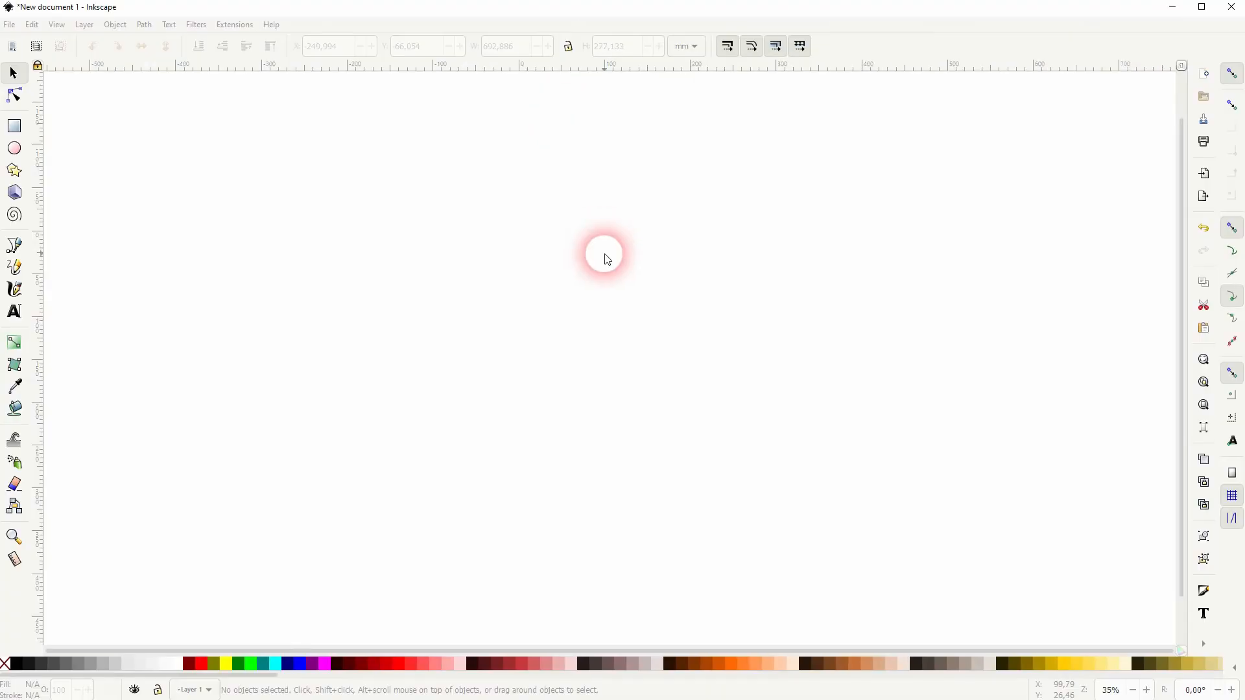
Create the text REFLECTION on the canvas and make it bold black sans-serif.
left_click(13, 311)
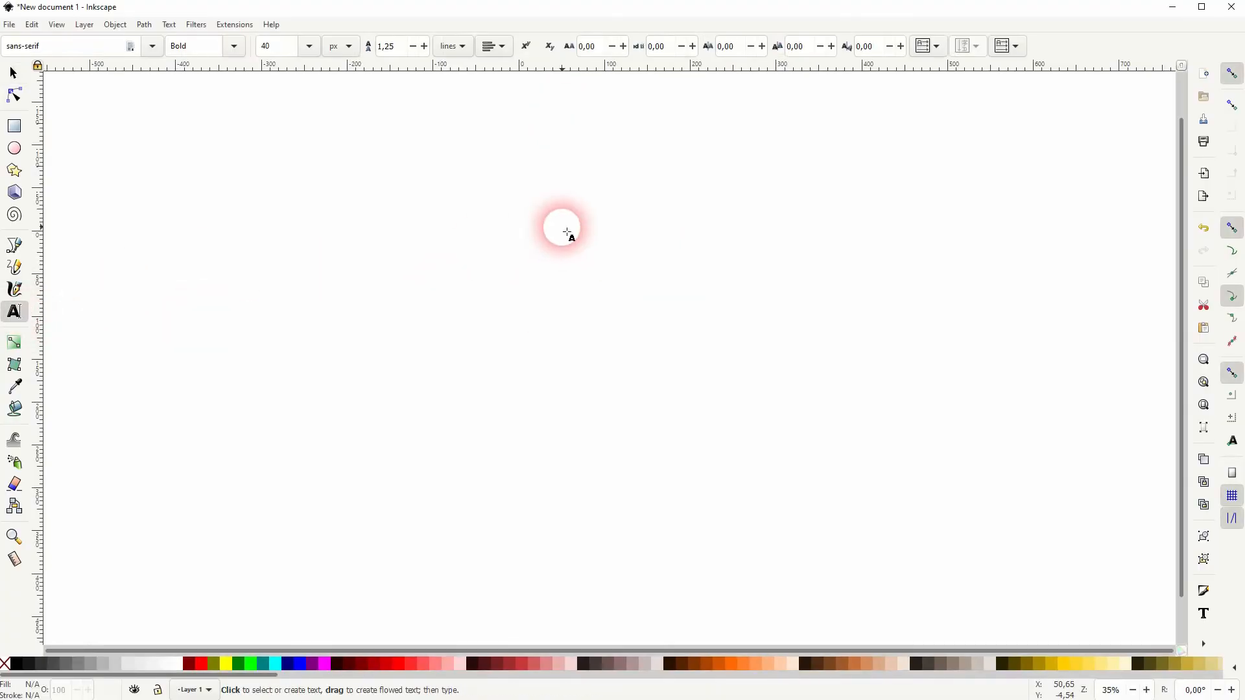
type("REFLECTION")
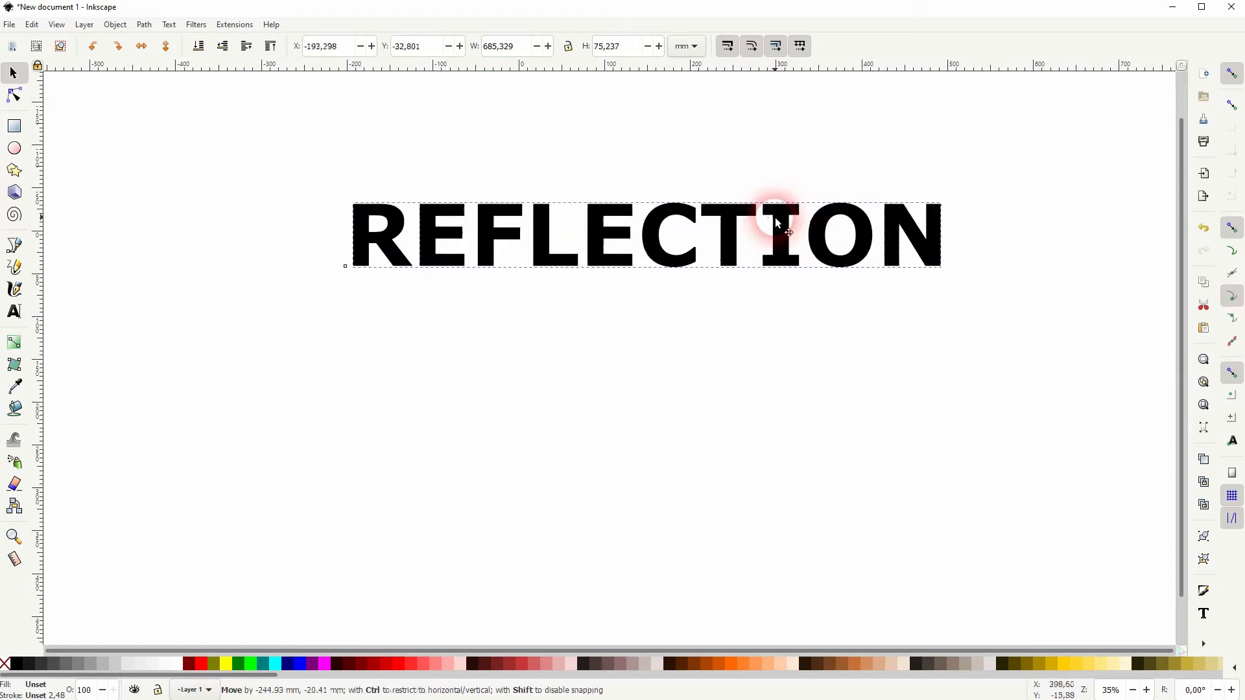
left_click(13, 310)
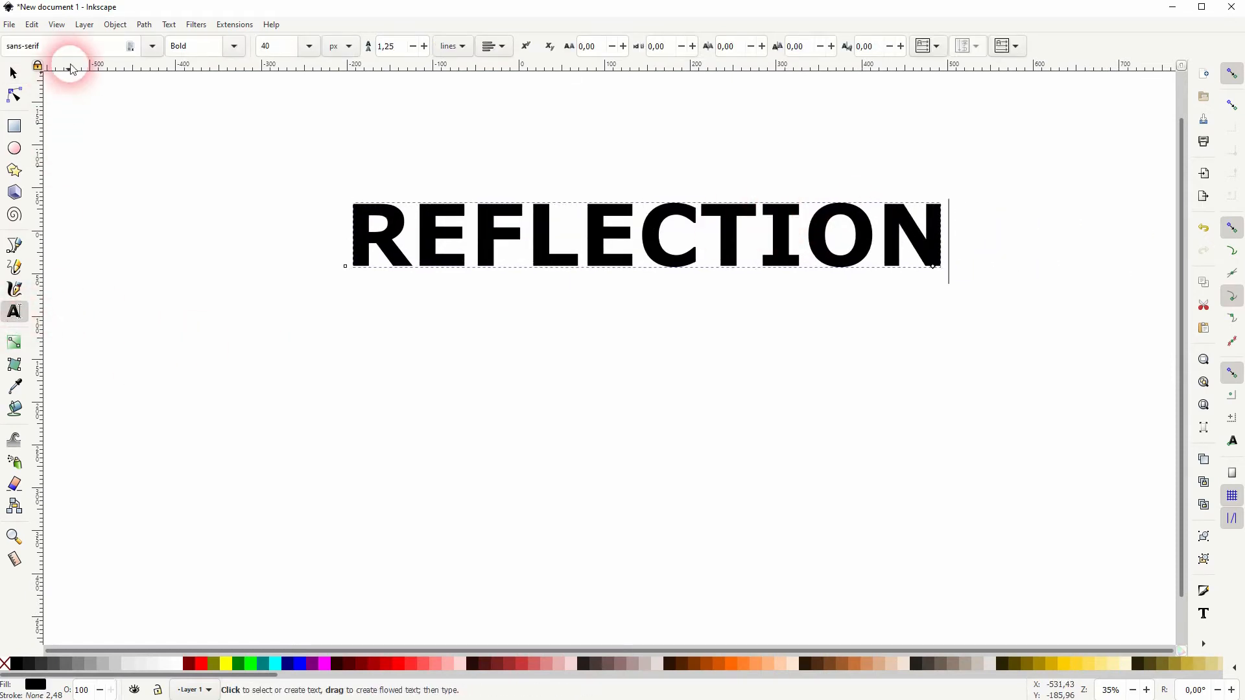
left_click(67, 46)
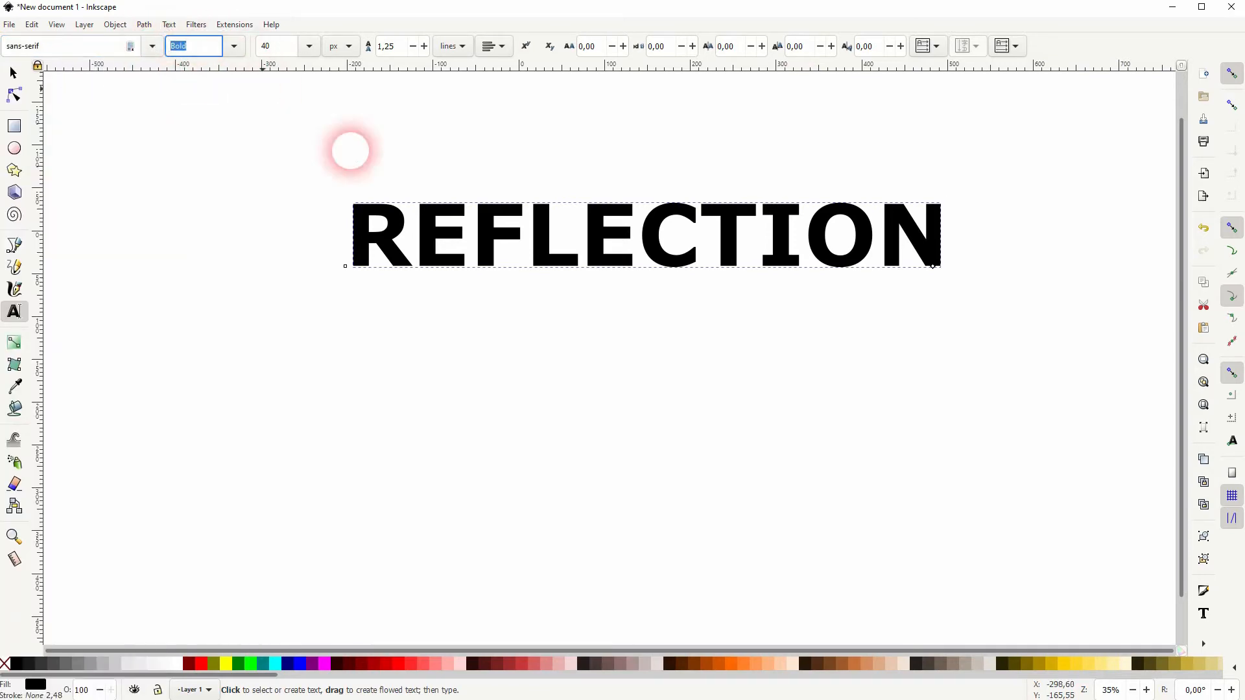
left_click_drag(349, 151, 218, 150)
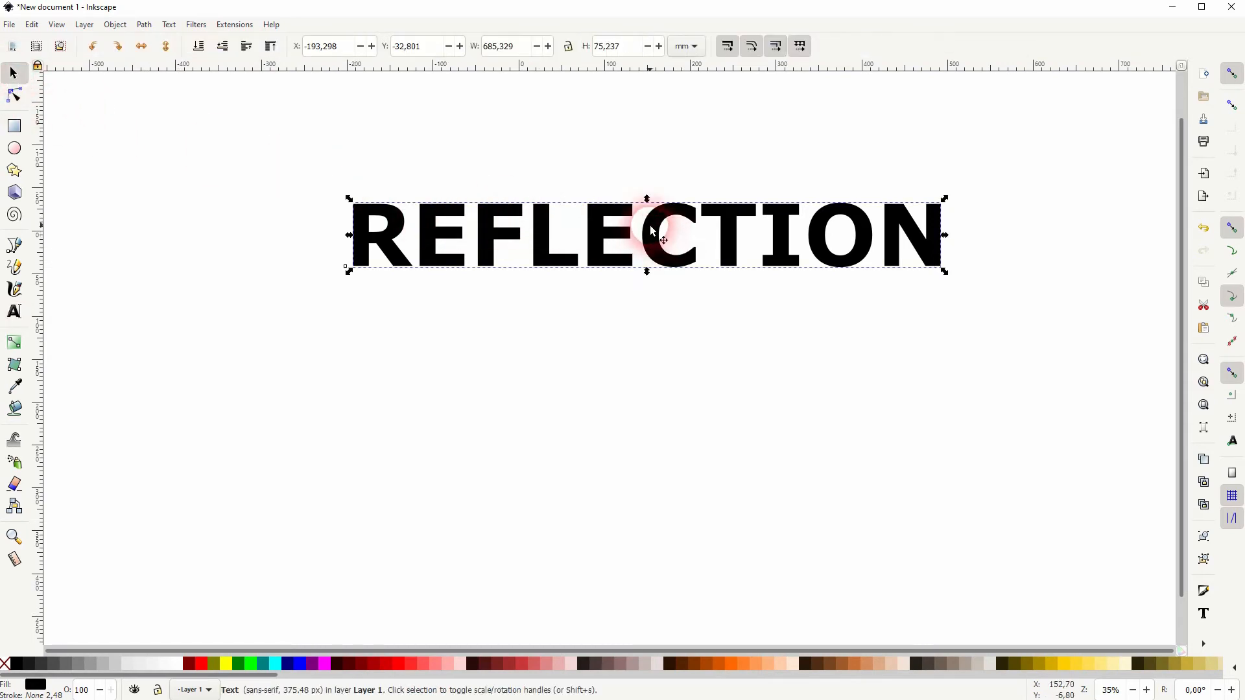
Duplicate the REFLECTION text, place the copy below and flip it vertically.
right_click(647, 235)
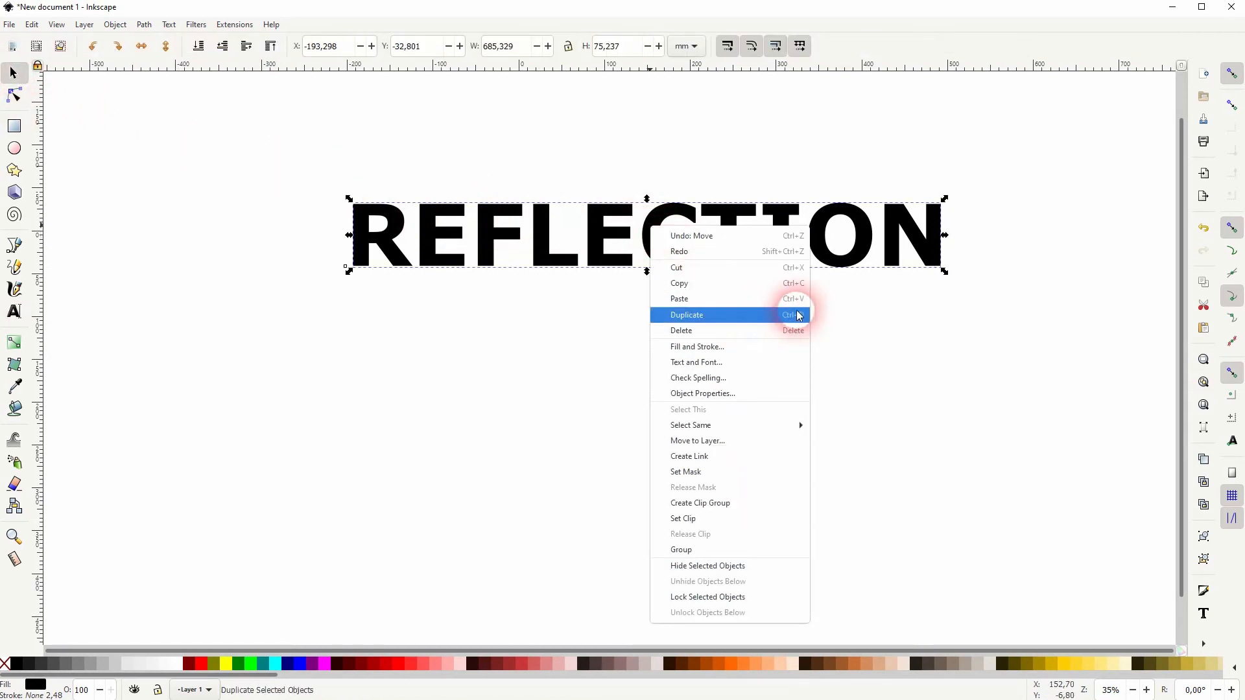
left_click(686, 314)
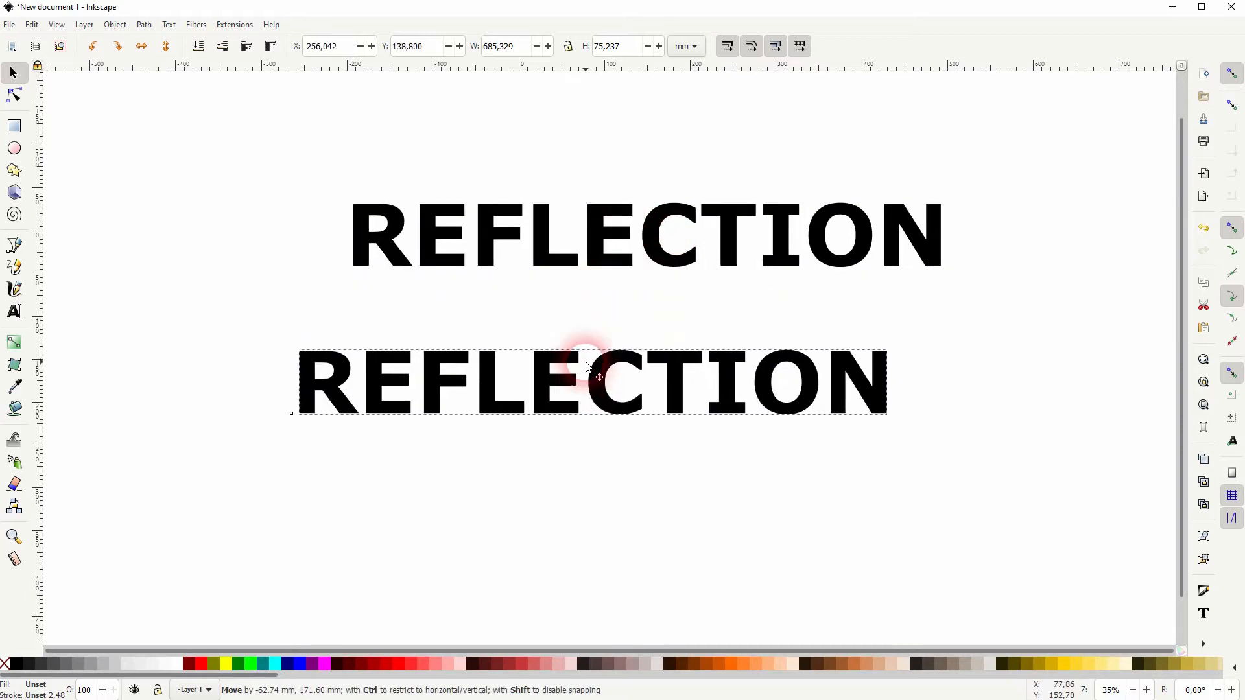
left_click_drag(589, 382, 568, 257)
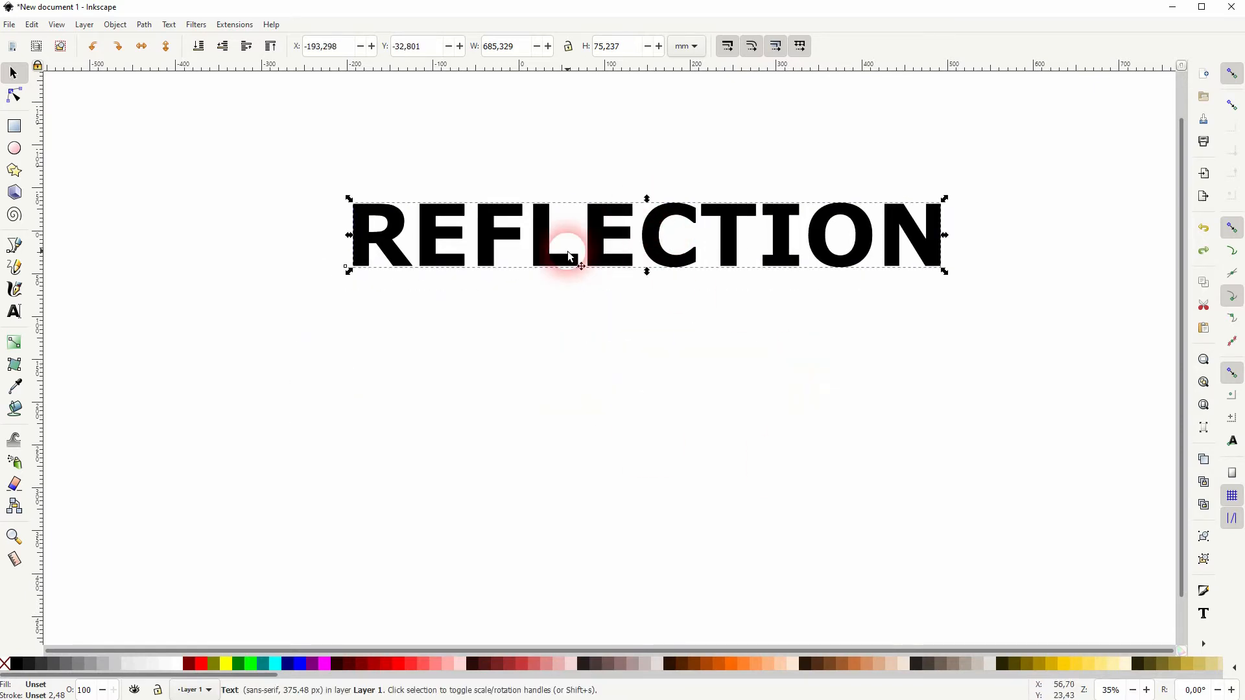
left_click(115, 24)
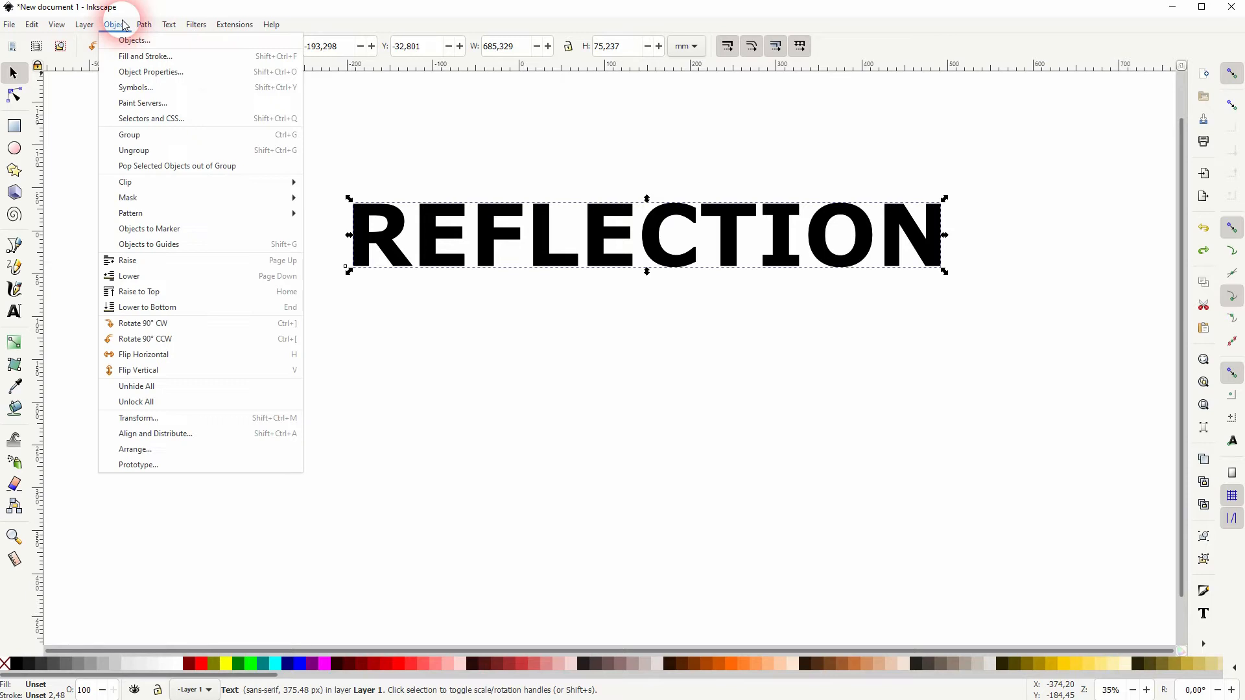
mouse_move(200, 355)
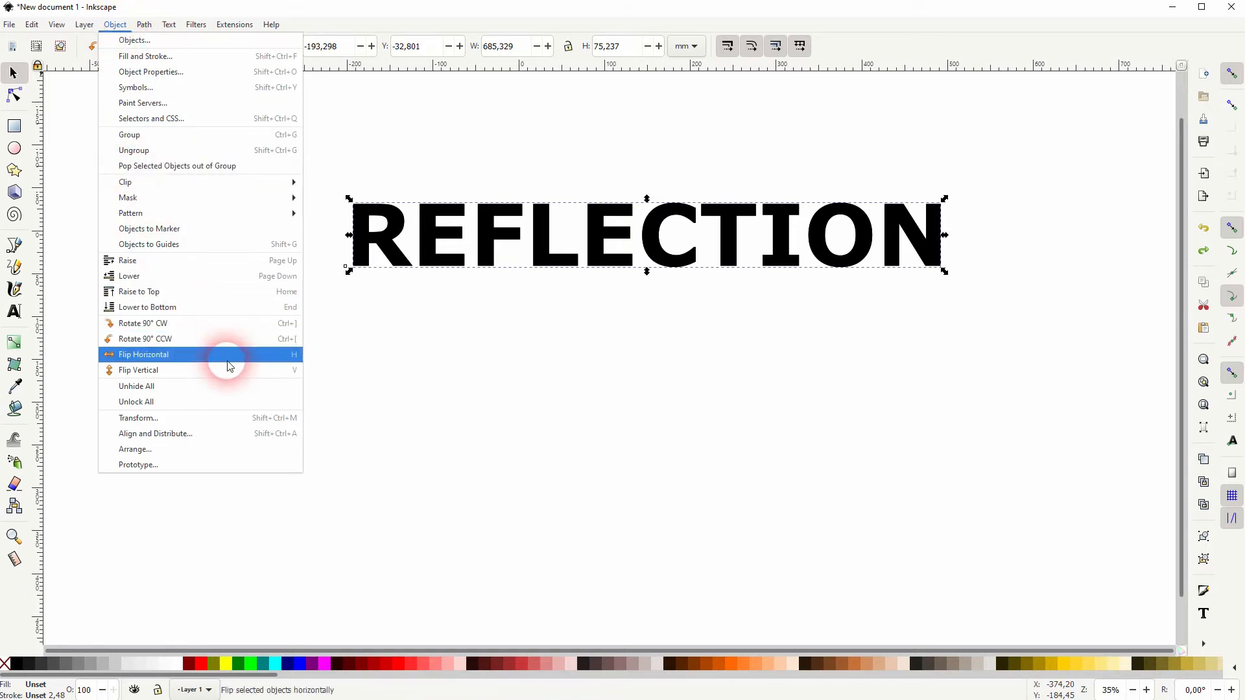
mouse_move(139, 369)
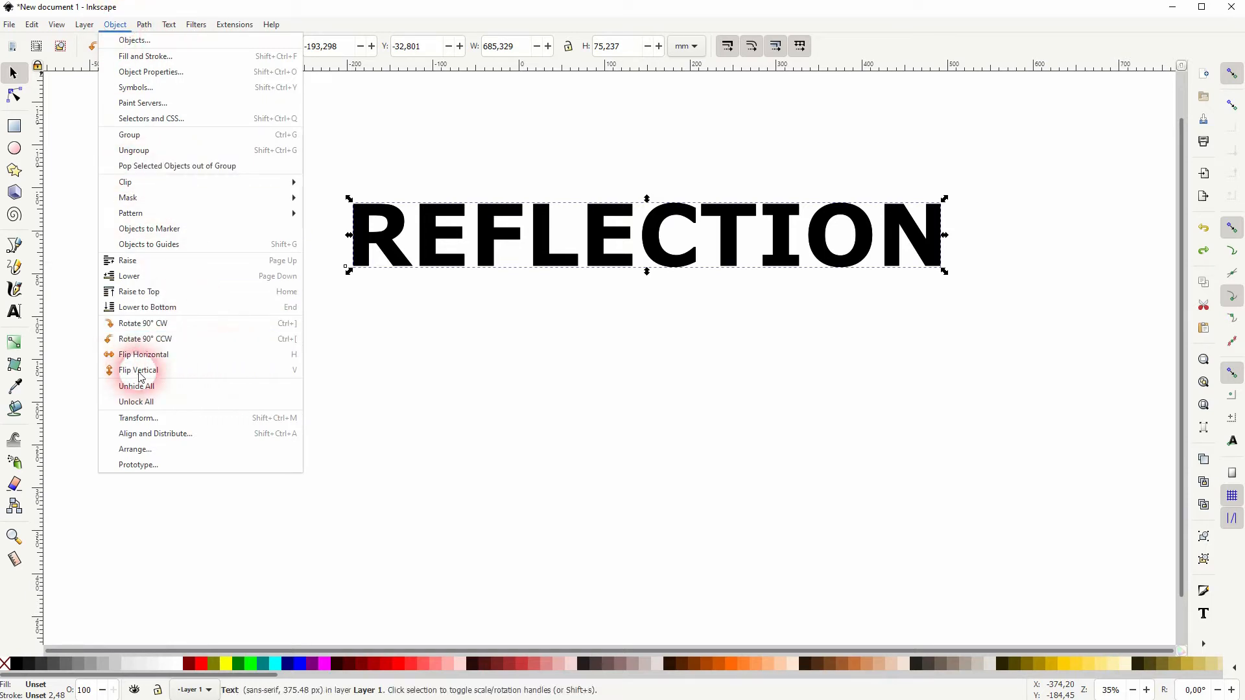
left_click(139, 370)
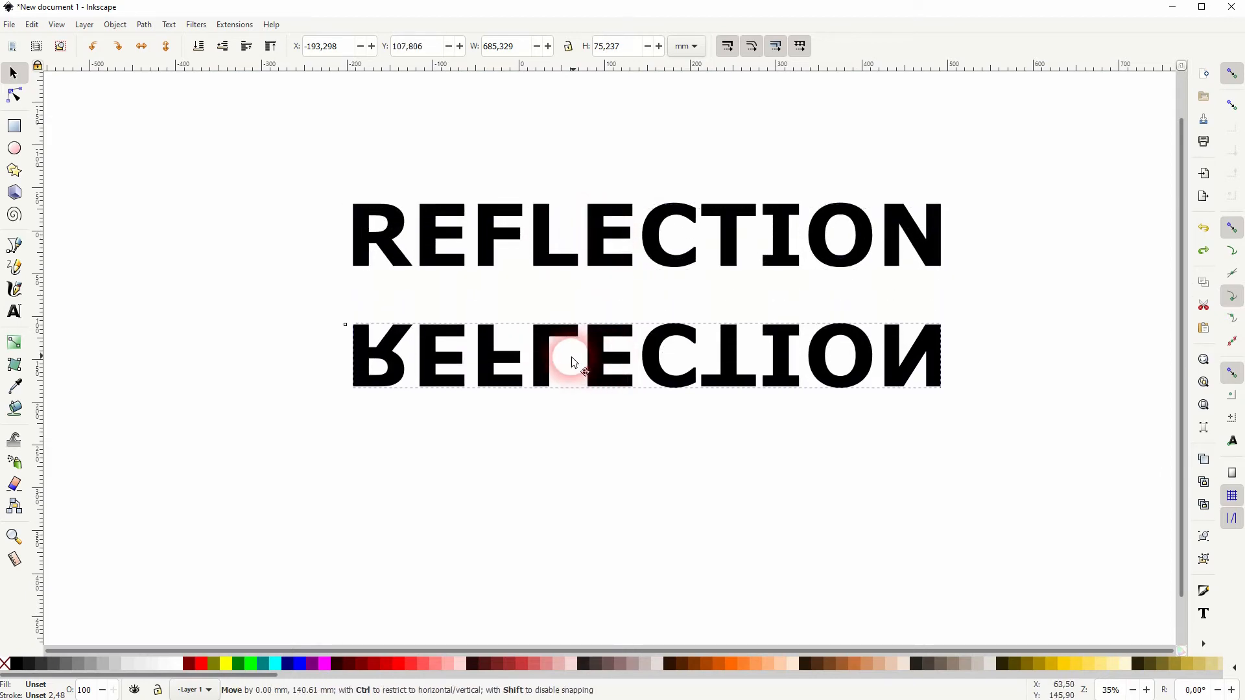
Position the flipped copy so its top touches the original text's bottom edge.
left_click_drag(575, 362, 611, 310)
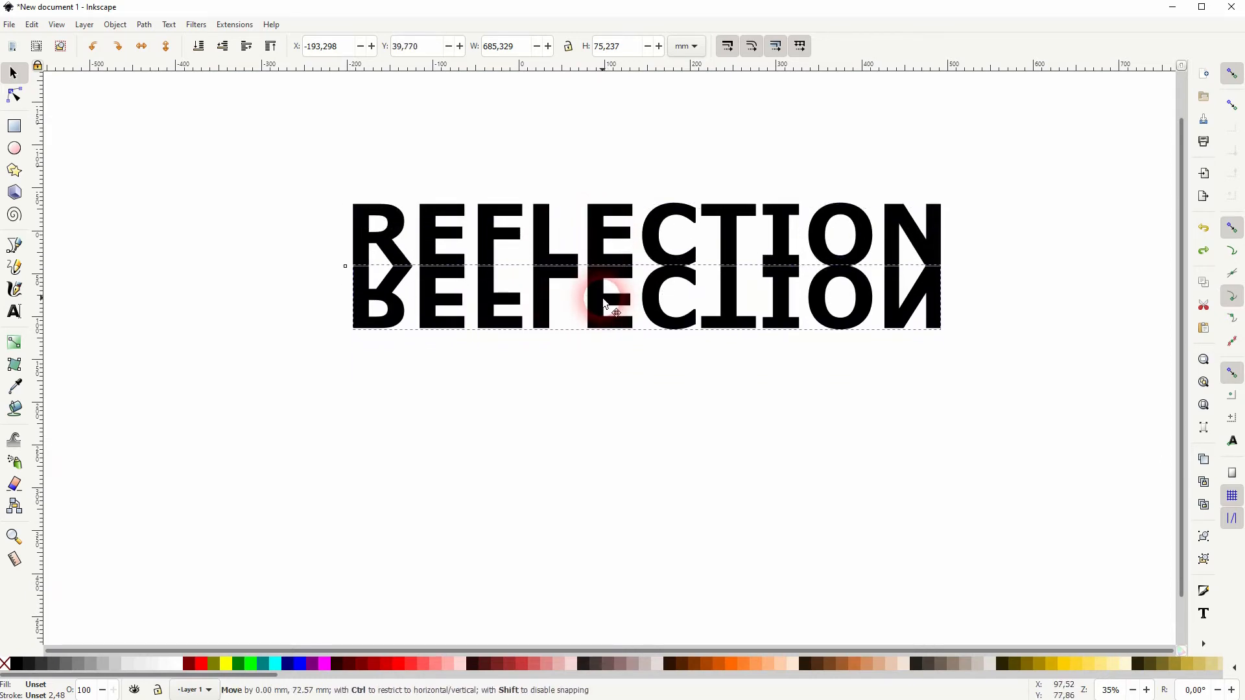
left_click_drag(603, 307, 604, 314)
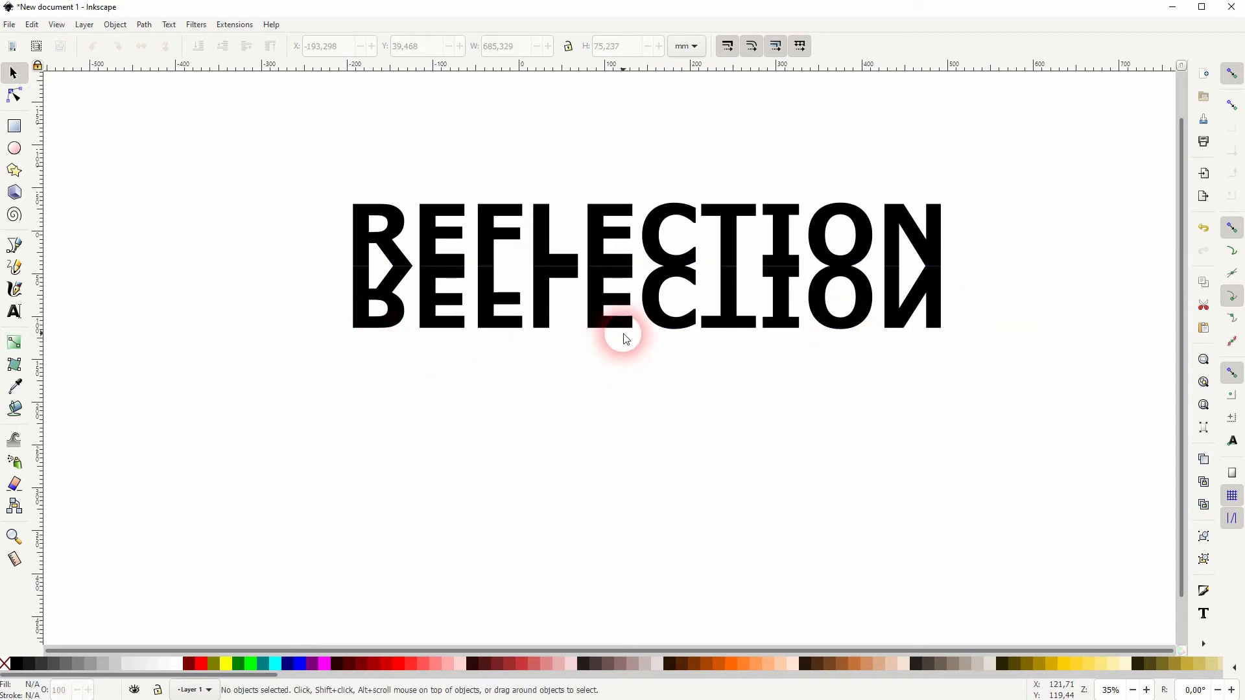
left_click(625, 338)
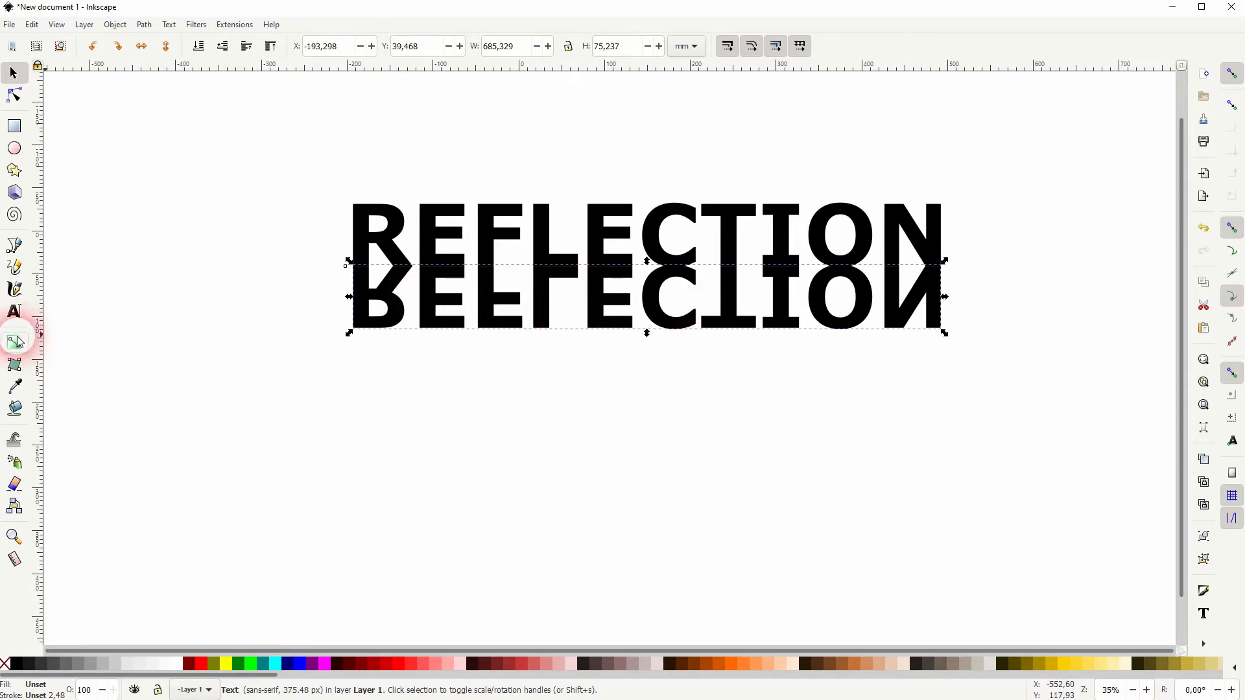
Give the flipped copy a vertical gradient fading out just below its letters.
left_click(14, 341)
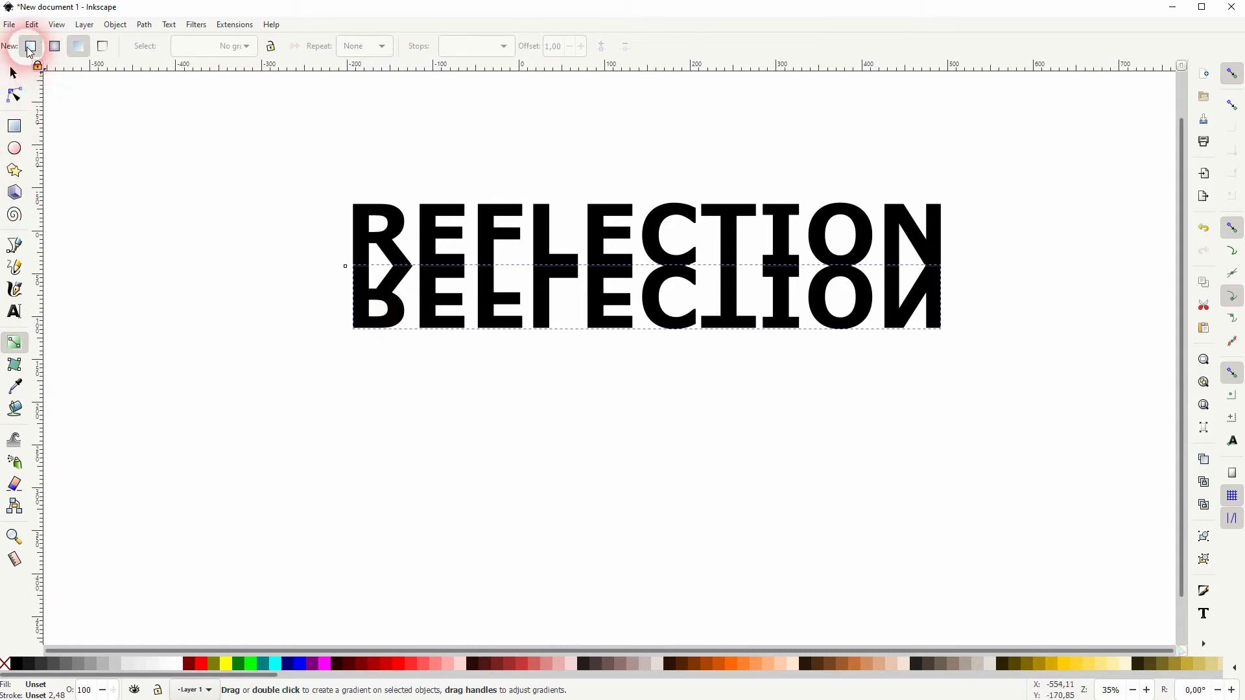
mouse_move(76, 47)
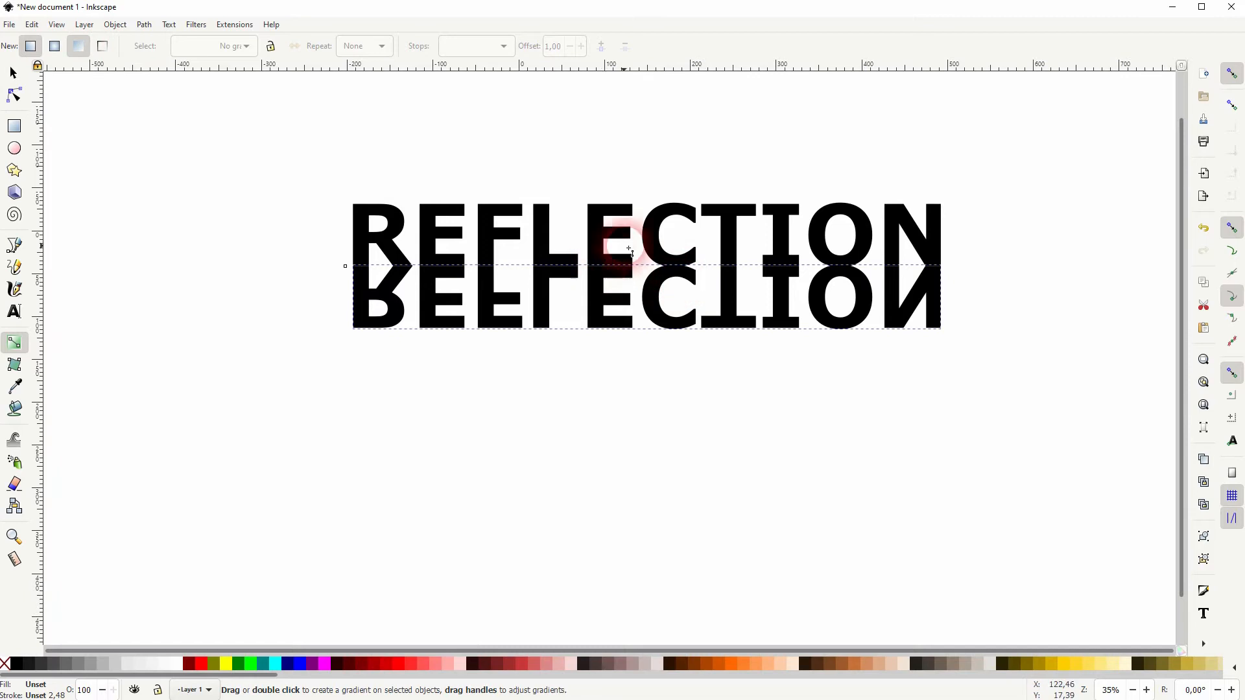
left_click_drag(651, 239, 652, 298)
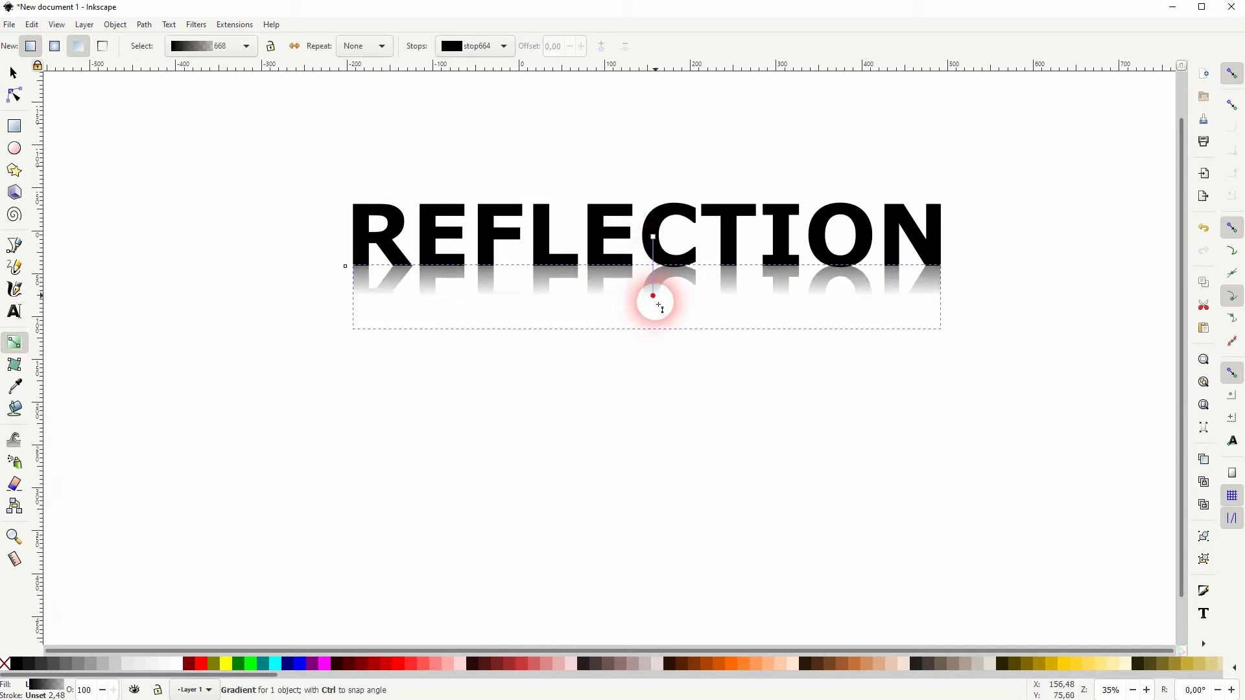
left_click_drag(655, 306, 668, 401)
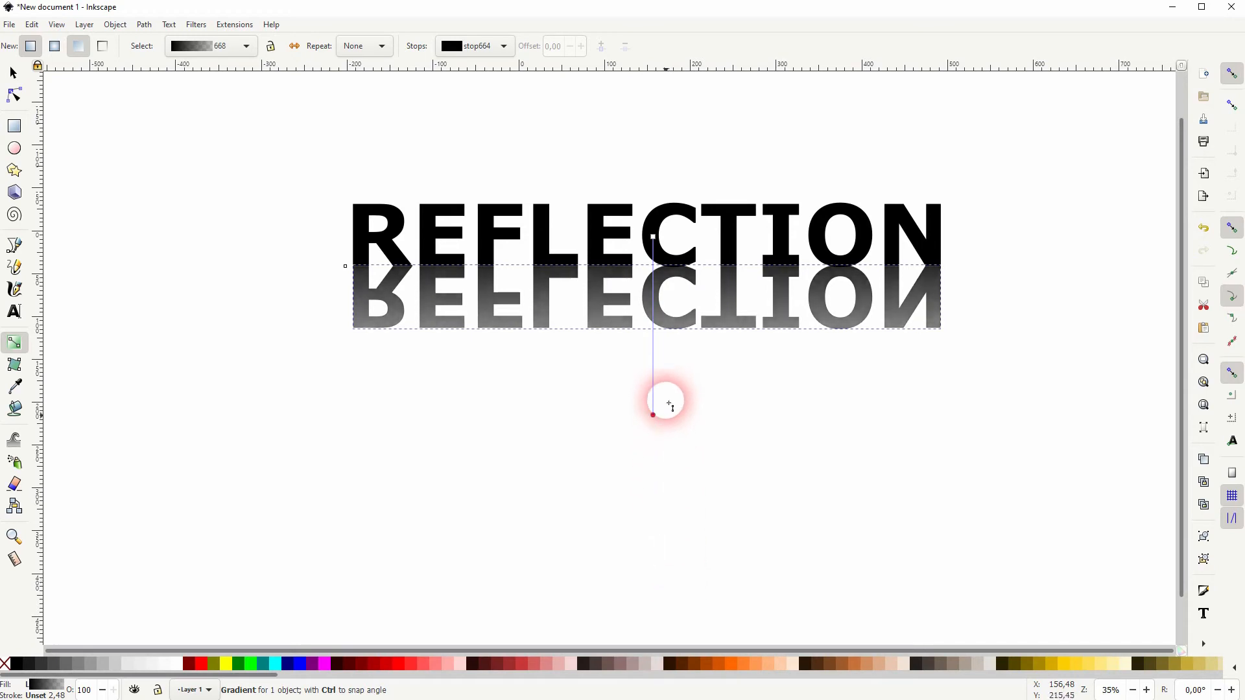
left_click_drag(652, 413, 652, 313)
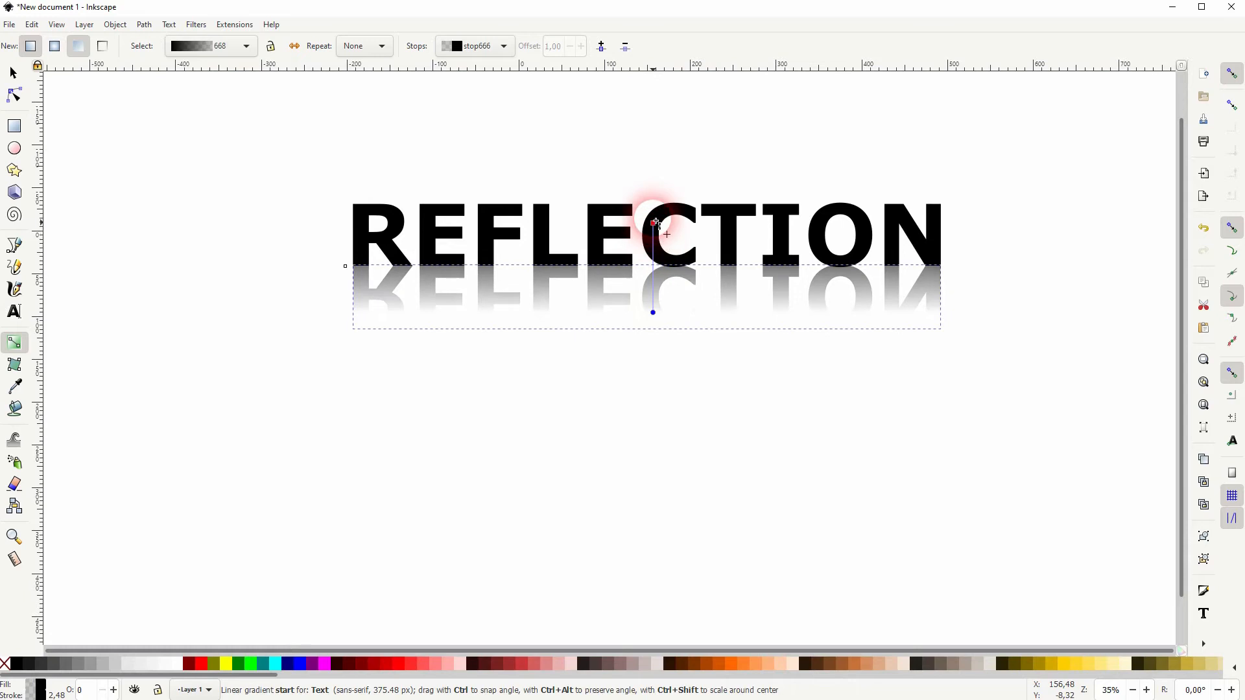
Adjust the gradient start so the fade begins at the reflection's top edge.
left_click_drag(654, 221, 654, 109)
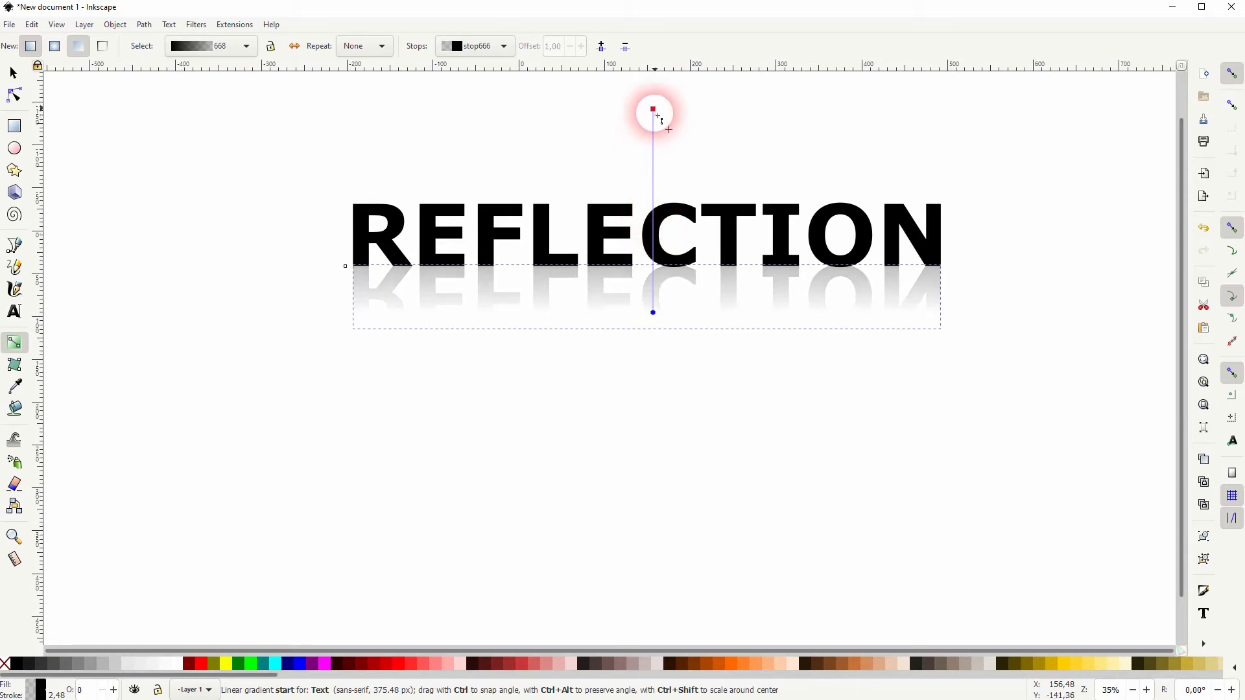
left_click_drag(652, 109, 652, 172)
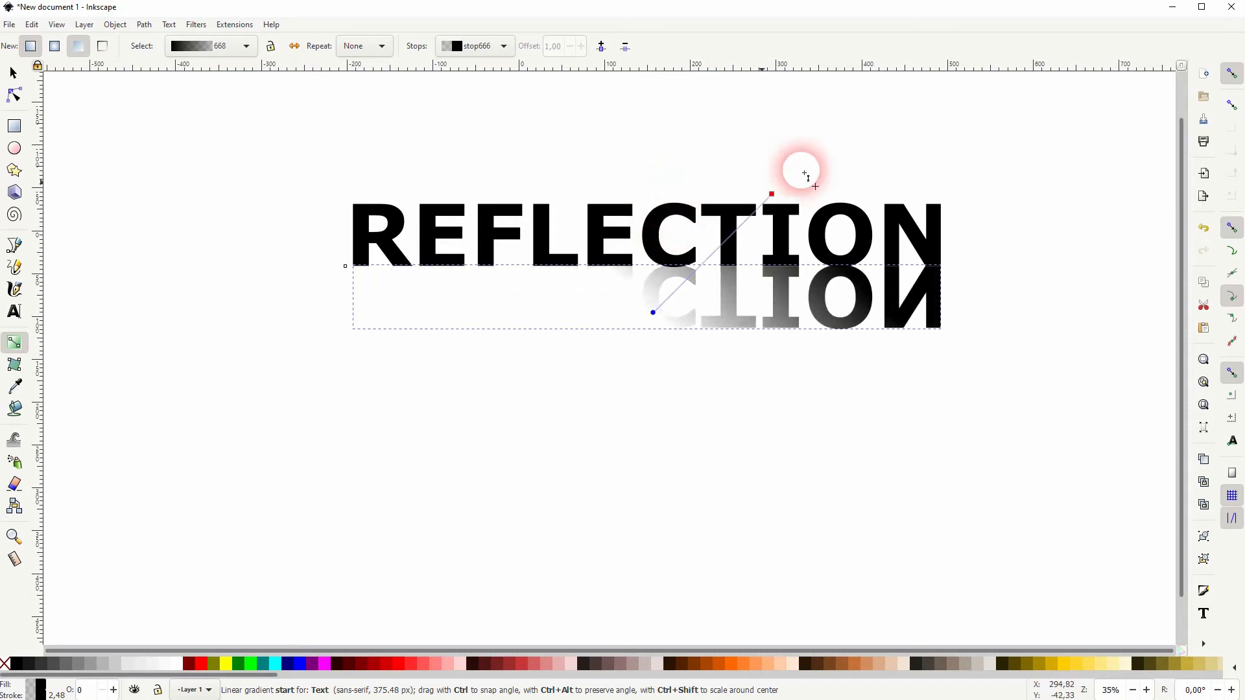
left_click_drag(804, 171, 663, 194)
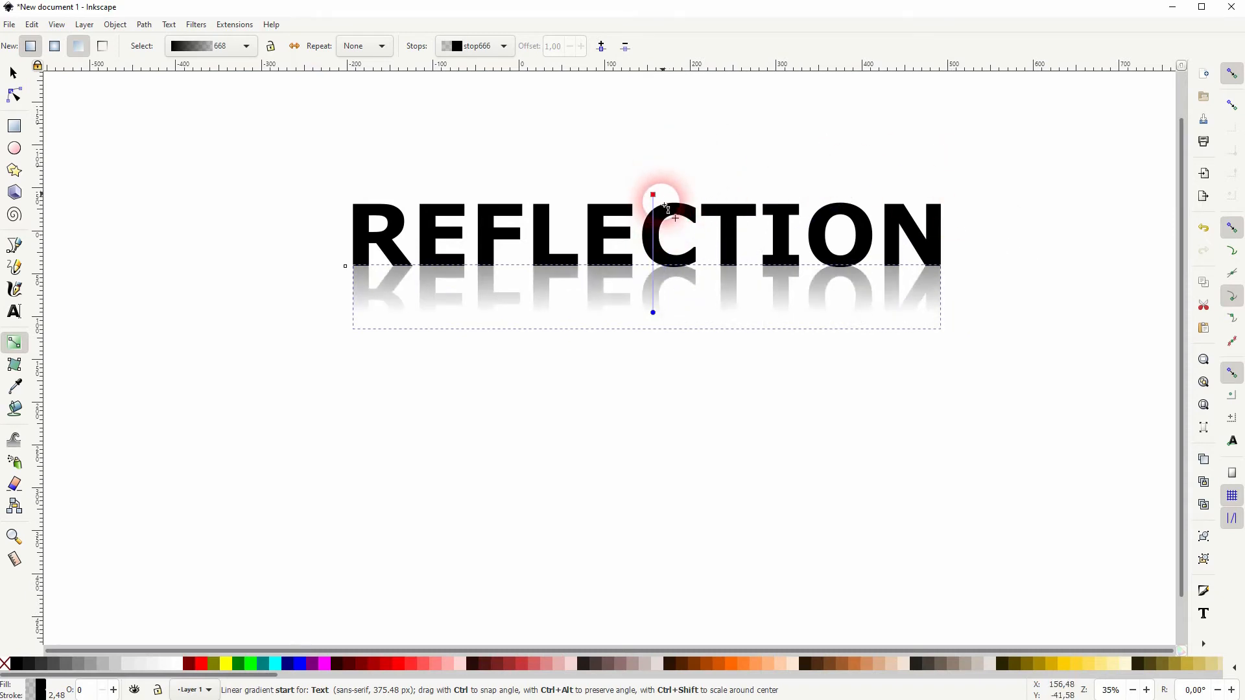
left_click_drag(652, 195, 652, 262)
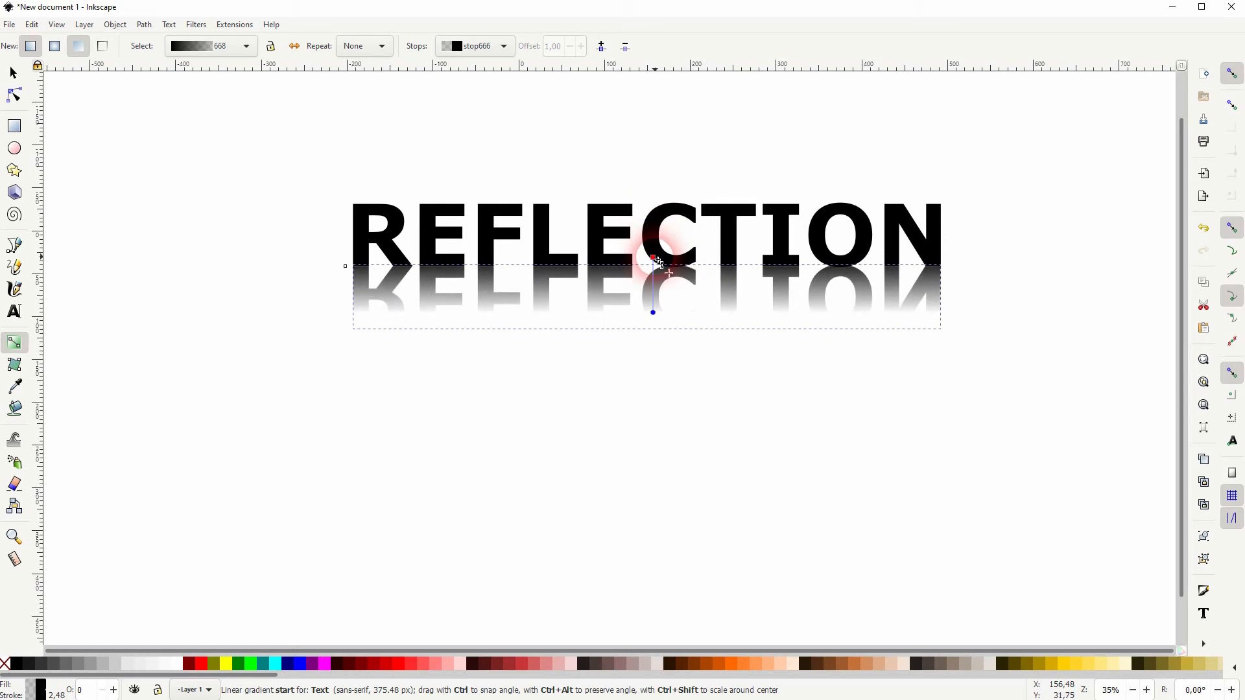
left_click_drag(654, 262, 654, 232)
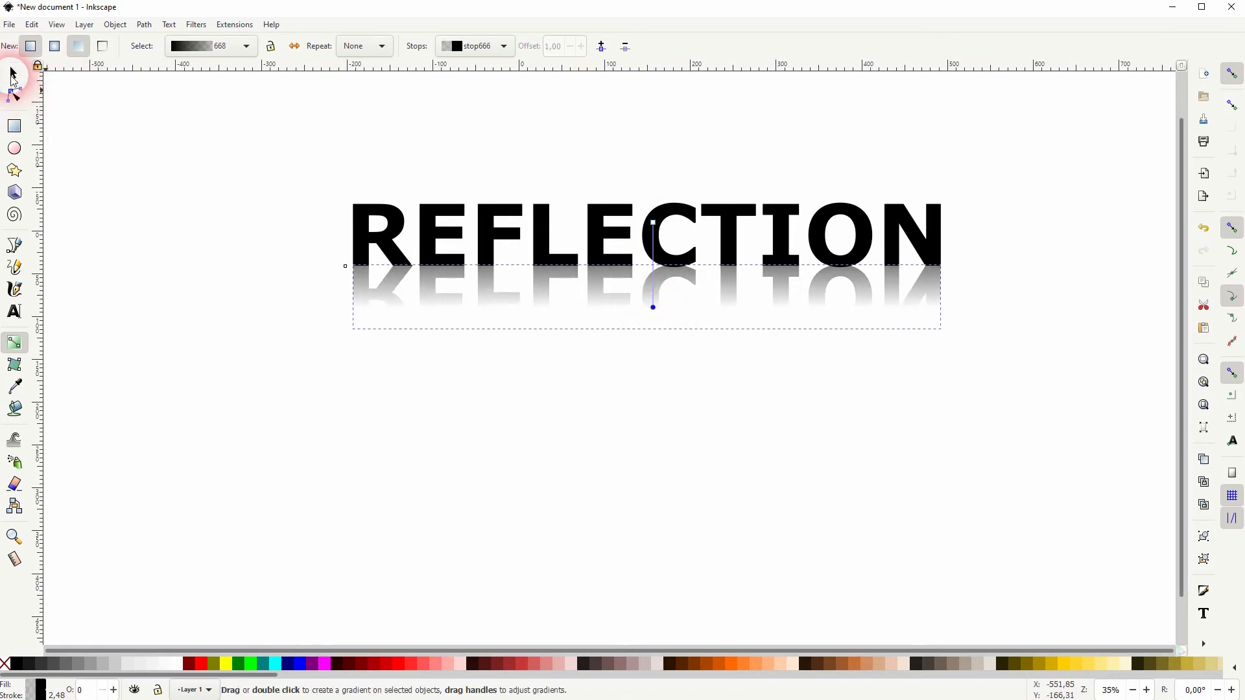
Nudge the gradient end stop so the reflection's fade finishes slightly lower.
left_click(13, 72)
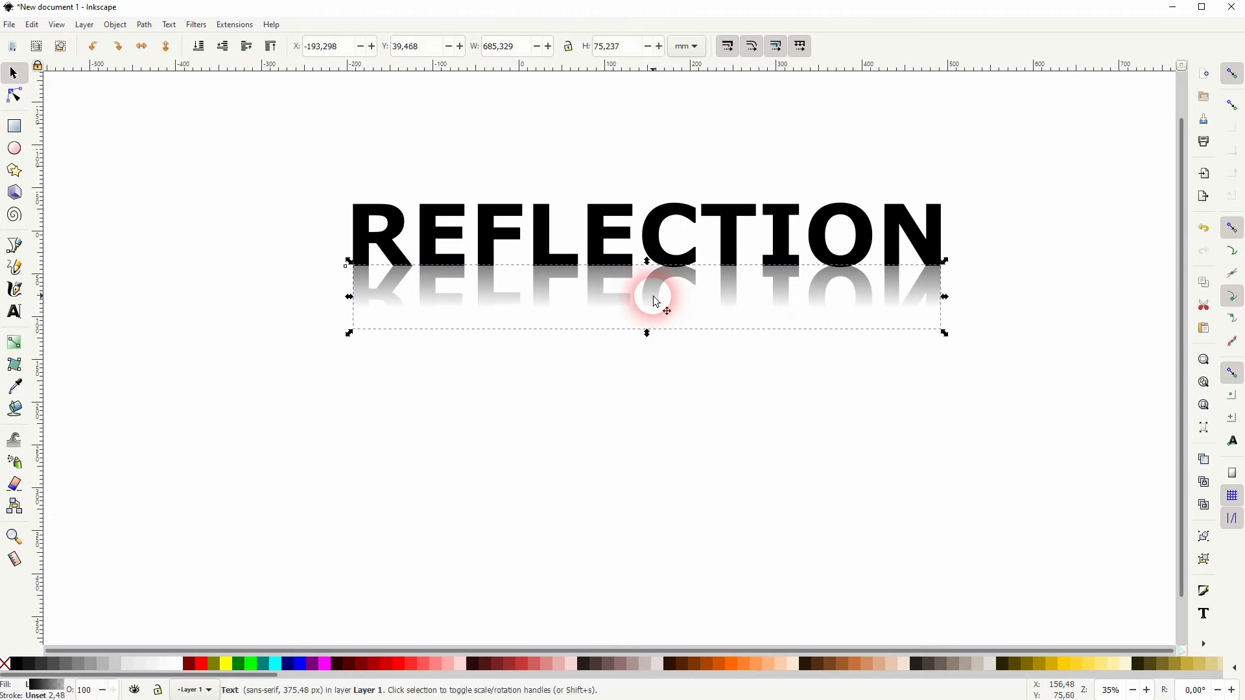
left_click(13, 341)
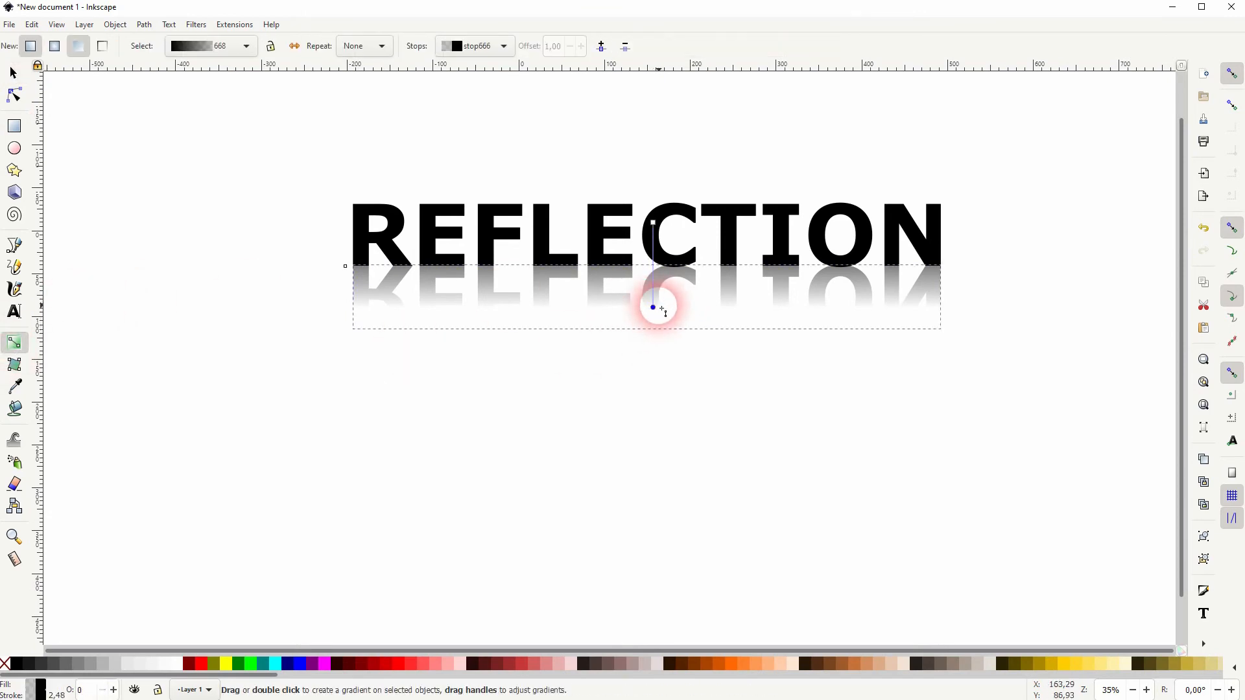
left_click_drag(652, 308, 653, 315)
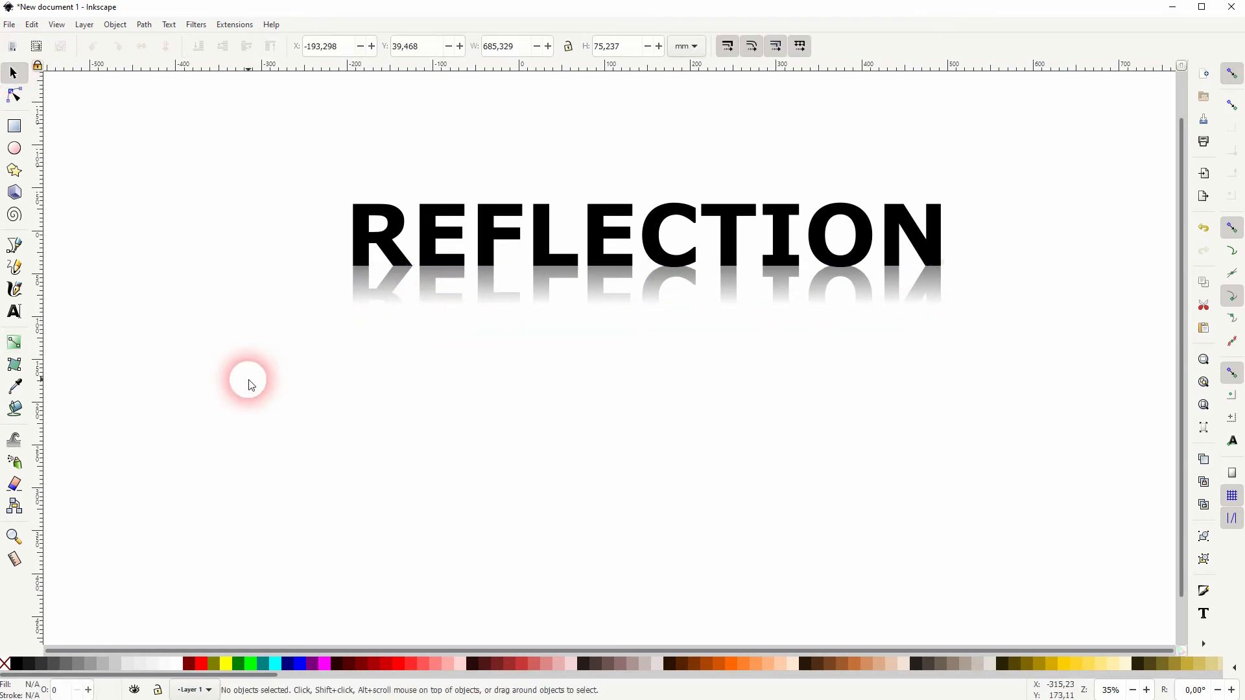
Select the word and its reflection together and group them into one object.
left_click_drag(248, 380, 928, 213)
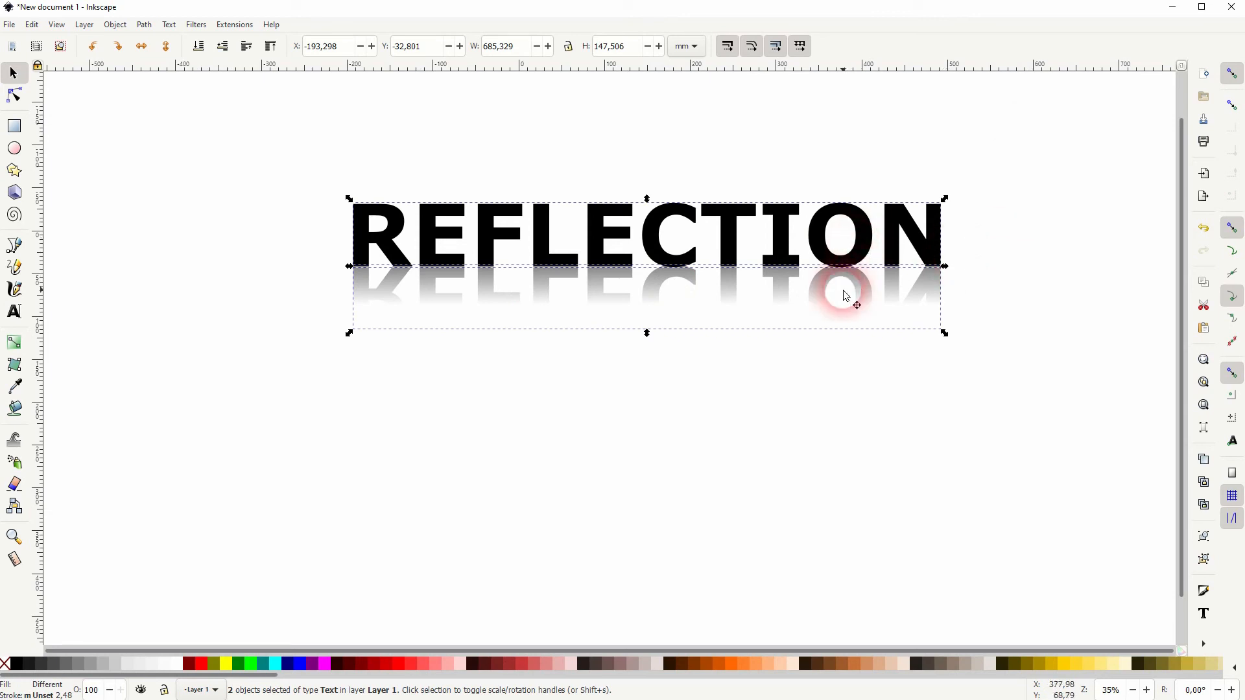
mouse_move(123, 30)
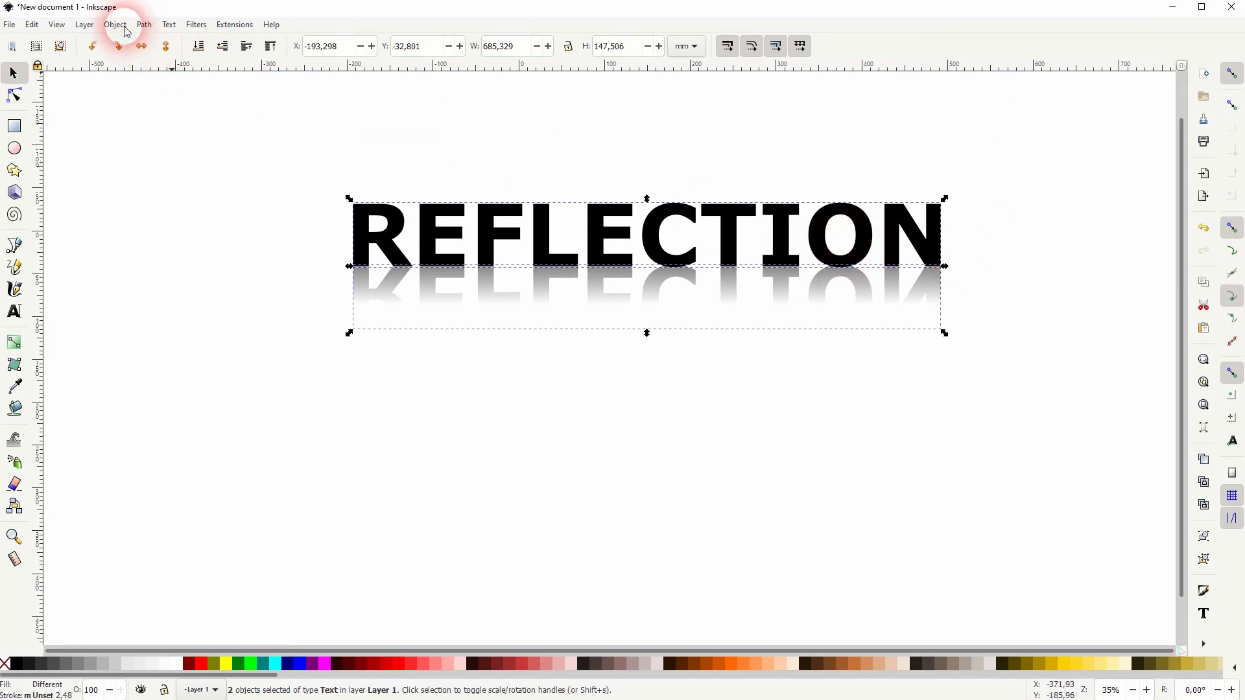
left_click(114, 23)
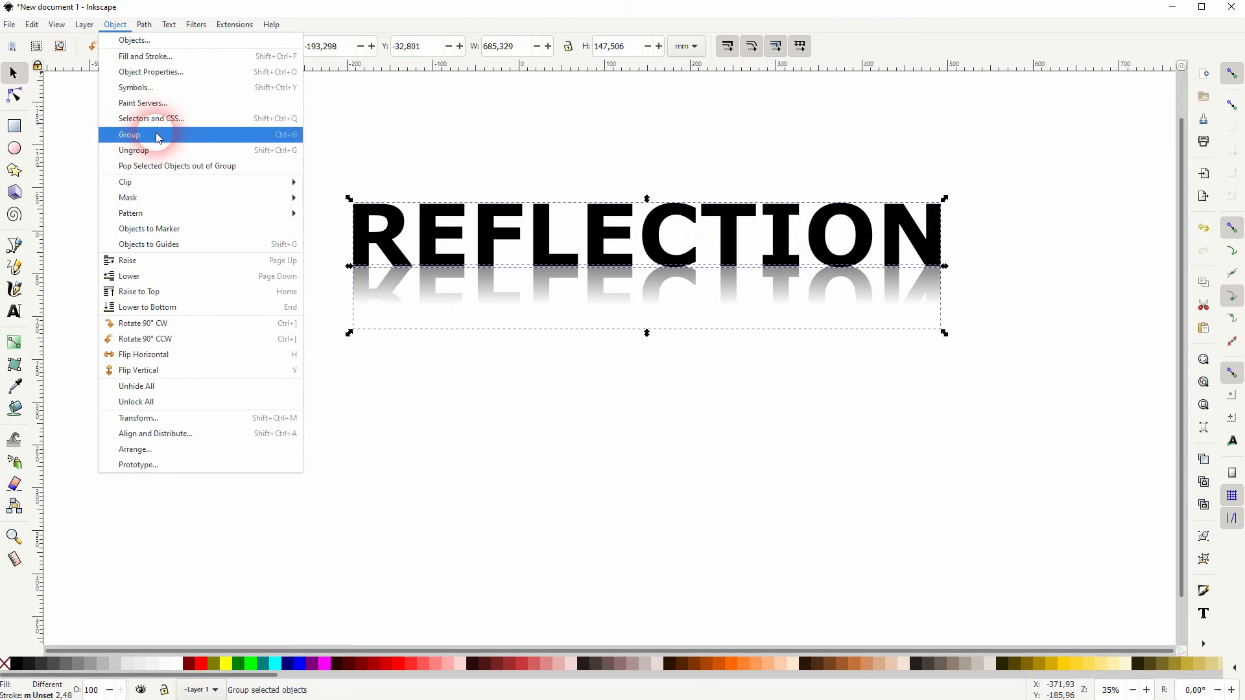
left_click(129, 134)
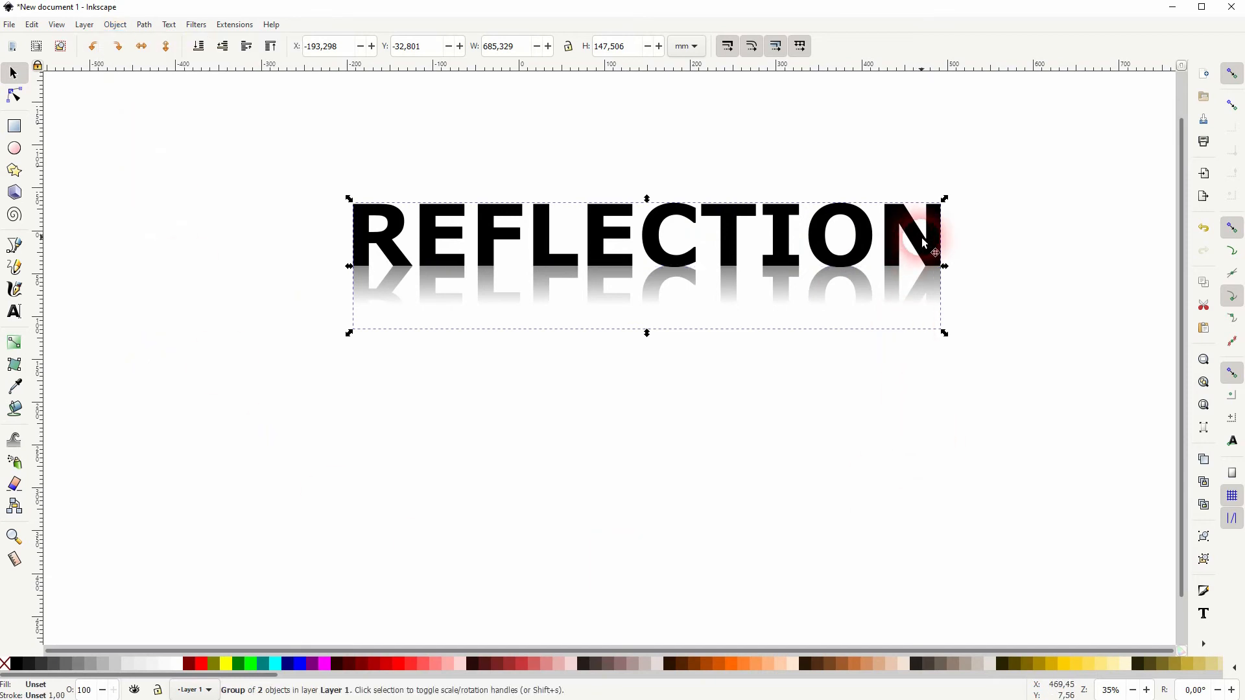
left_click(936, 253)
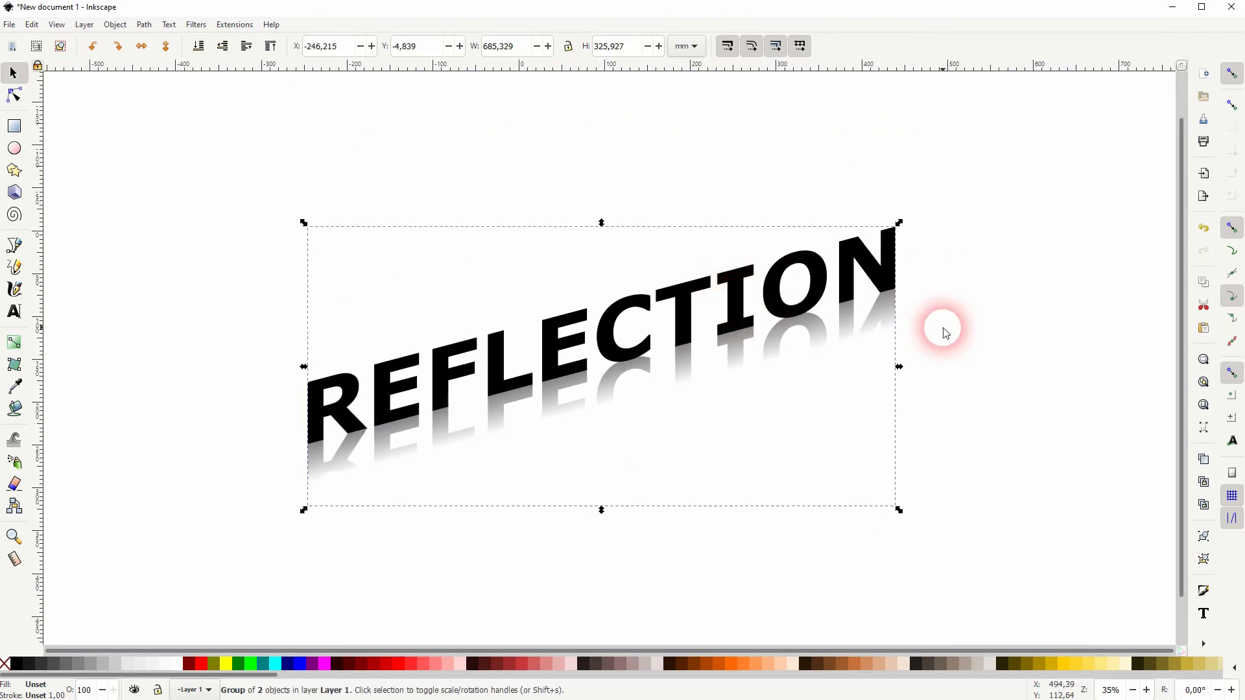
Skew the group with the right-side handle so the word rises toward the right.
left_click_drag(946, 329, 707, 310)
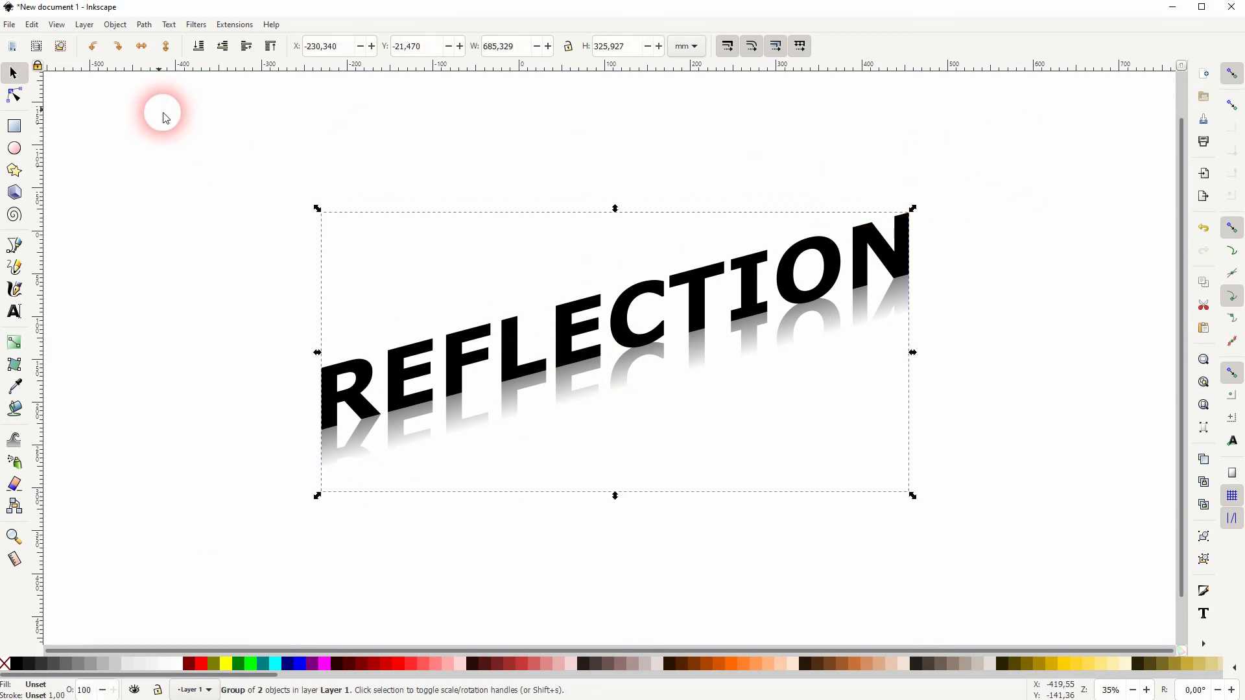
left_click(9, 23)
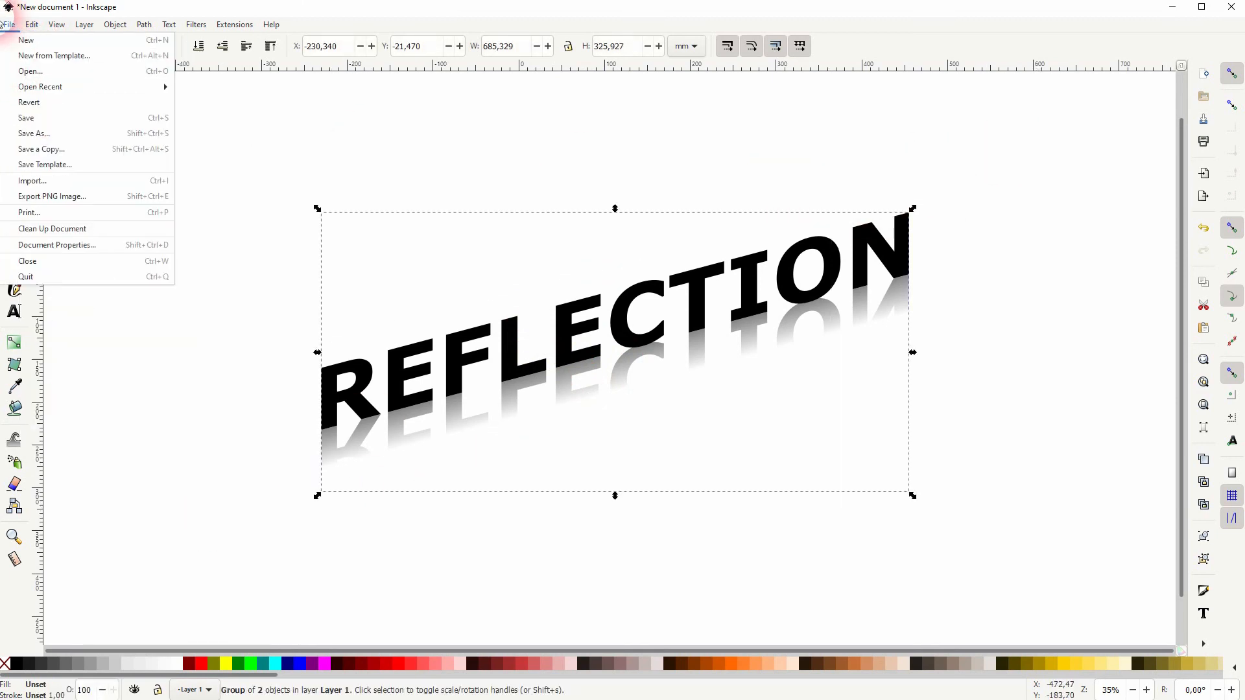
mouse_move(83, 196)
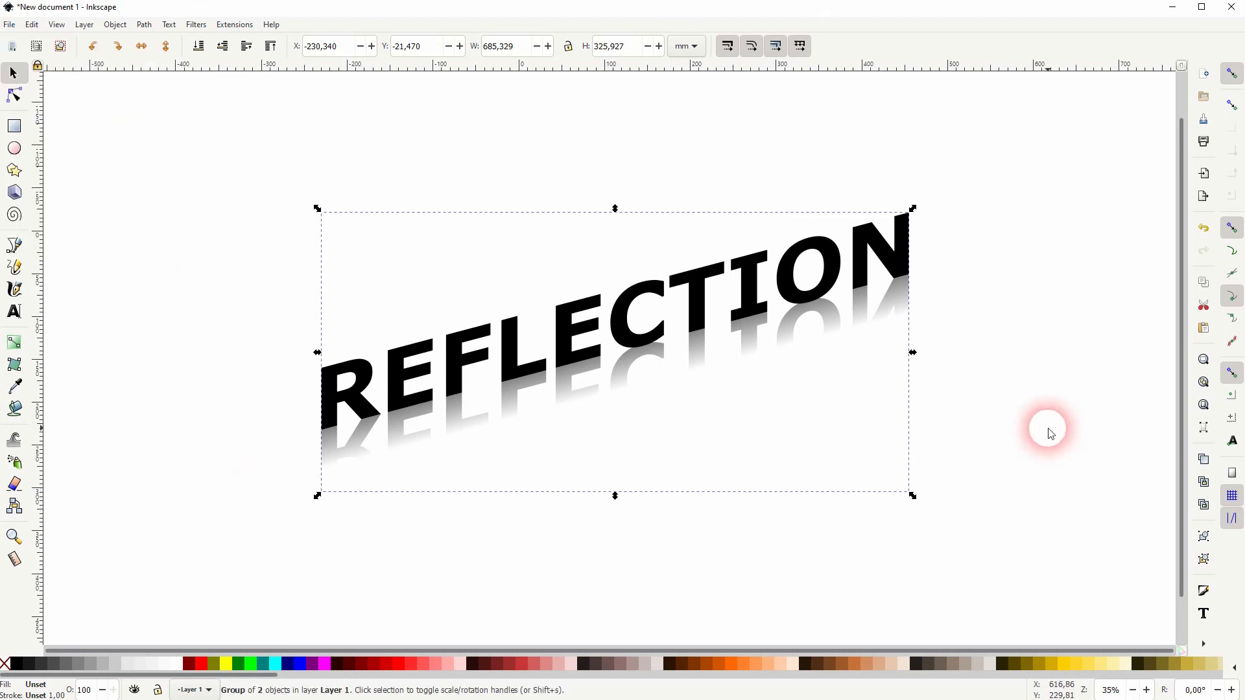
Deselect everything on empty canvas to show the finished reflection design.
left_click(943, 592)
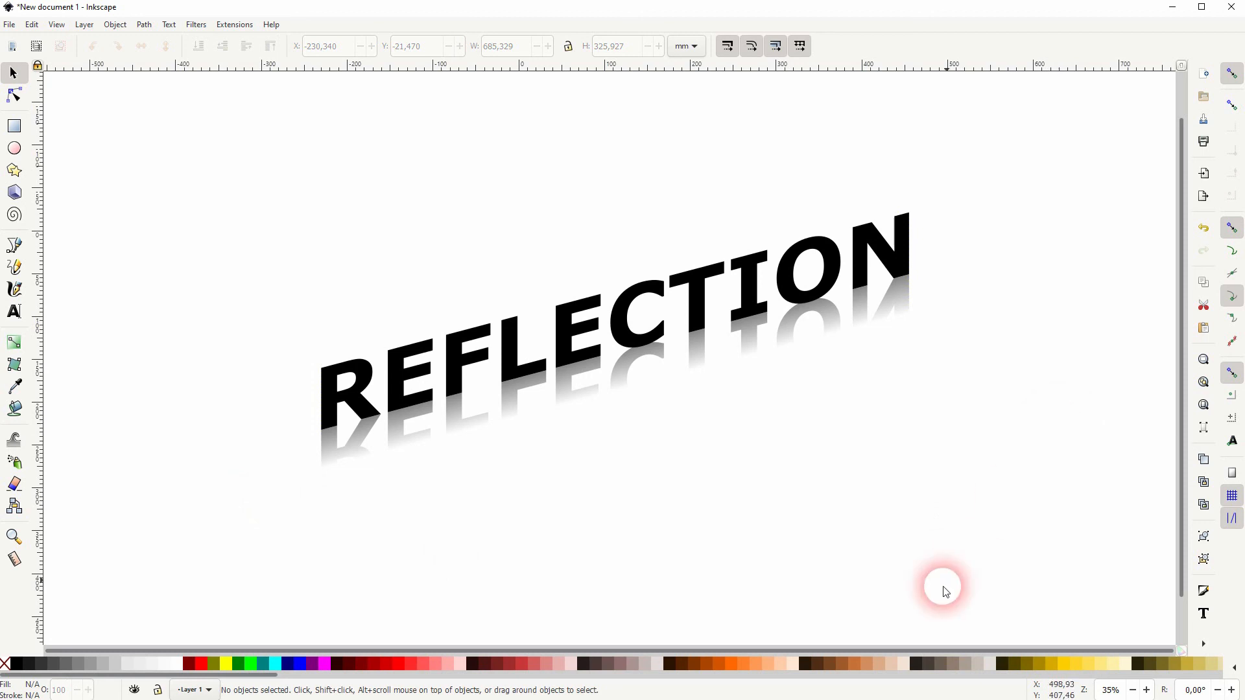